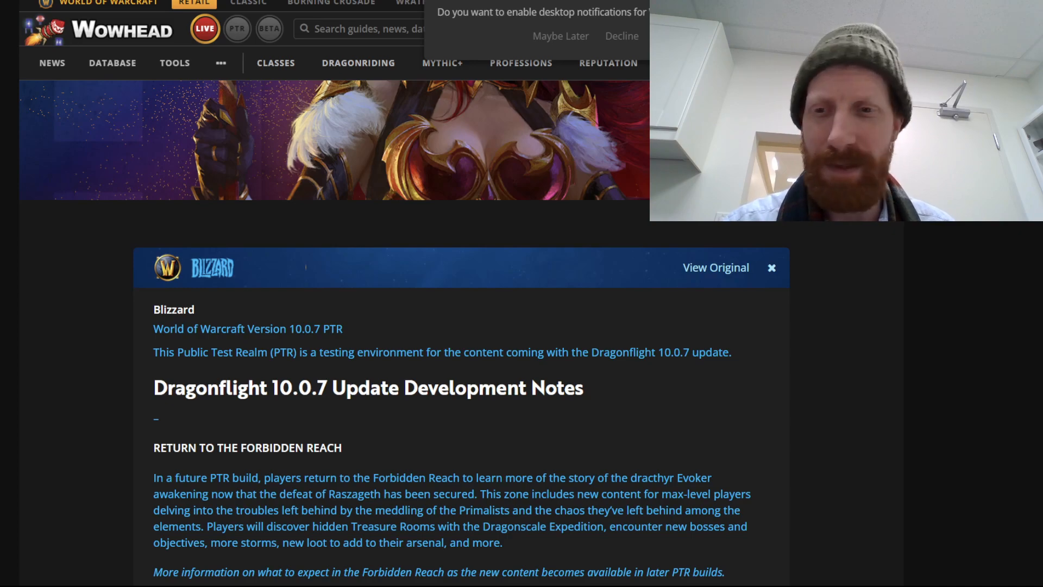
- Scroll the 10.0.7 PTR notes past the other classes down to the Shaman talent changes
{"action": "scroll", "scroll_direction": "down", "scroll_amount": 3}
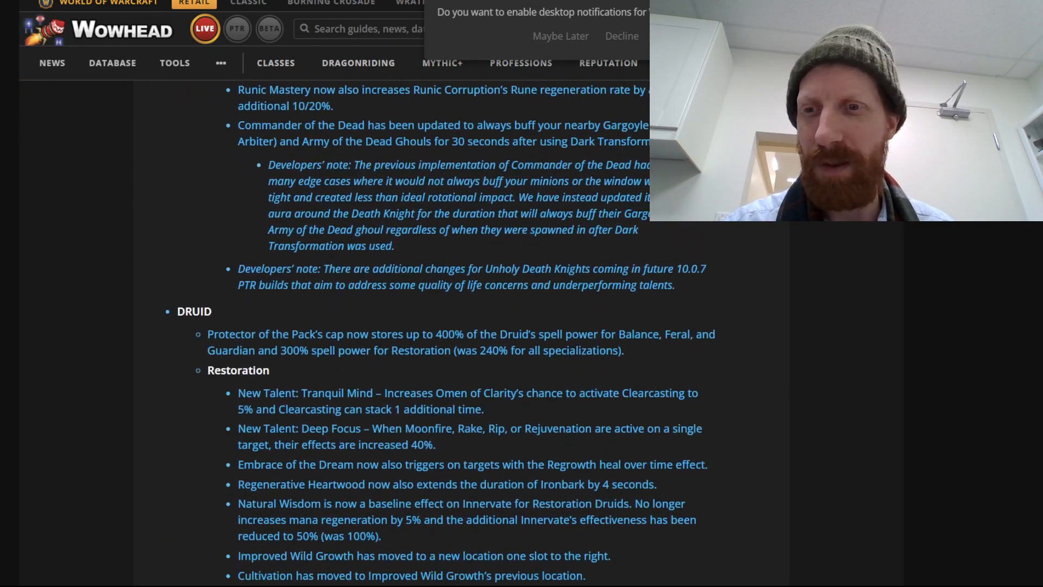
{"action": "scroll", "scroll_direction": "down", "scroll_amount": 3}
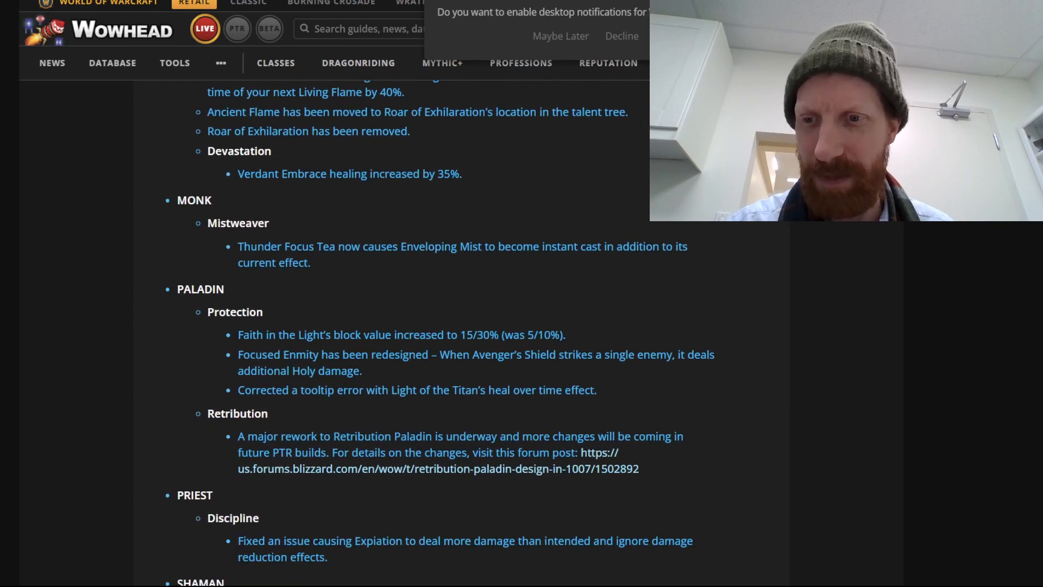
{"action": "scroll", "scroll_direction": "down", "scroll_amount": 3}
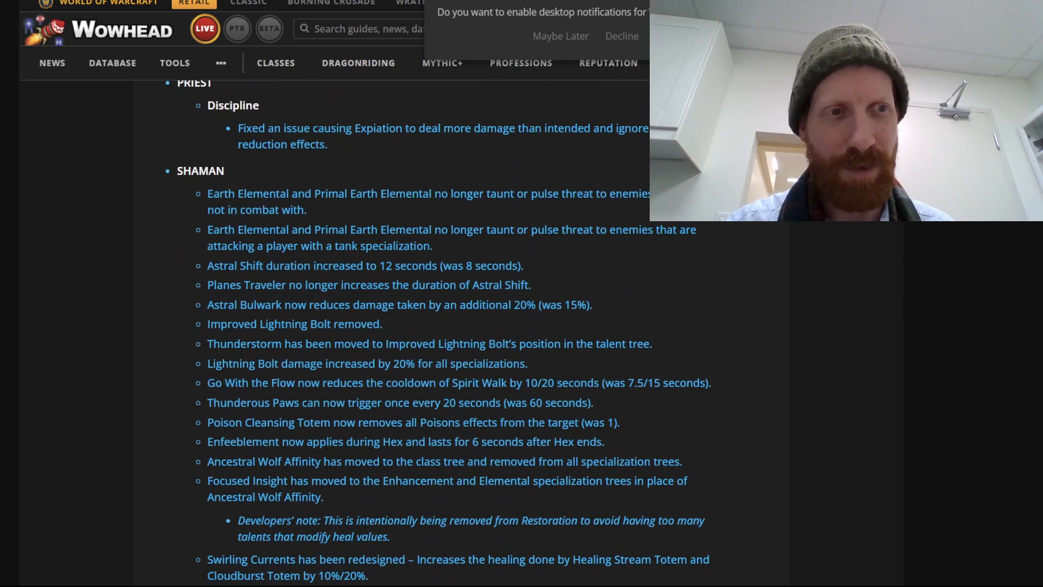
{"action": "scroll", "scroll_direction": "down", "scroll_amount": 3}
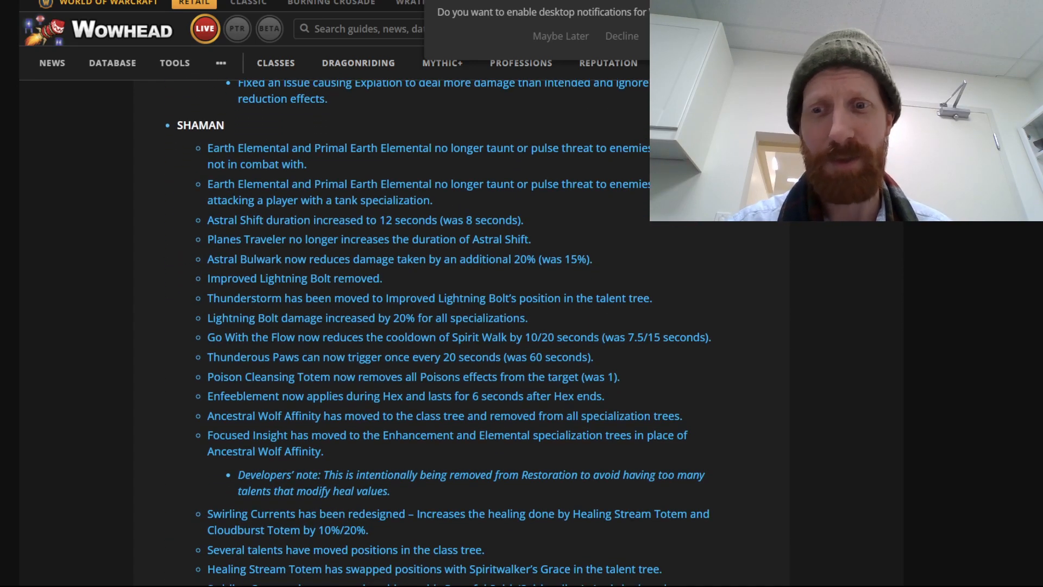
{"action": "scroll", "scroll_direction": "down", "scroll_amount": 3}
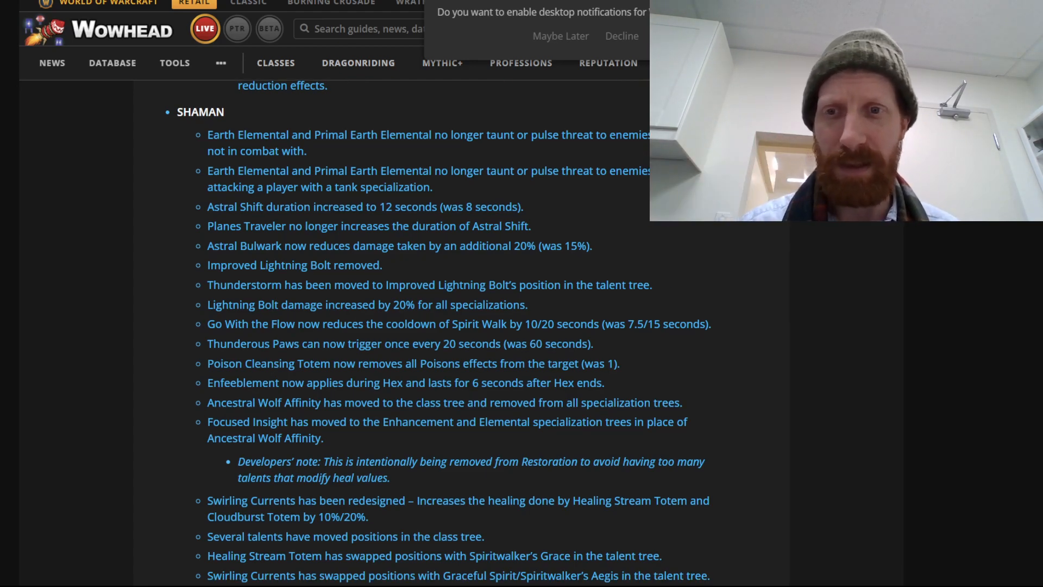
{"action": "scroll", "scroll_direction": "down", "scroll_amount": 3}
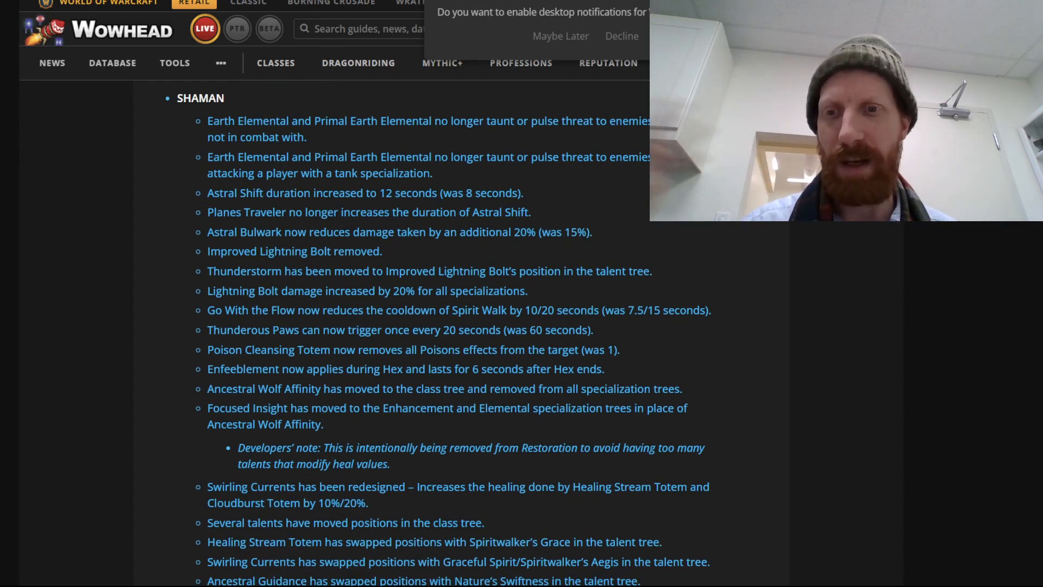
{"action": "scroll", "scroll_direction": "down", "scroll_amount": 3}
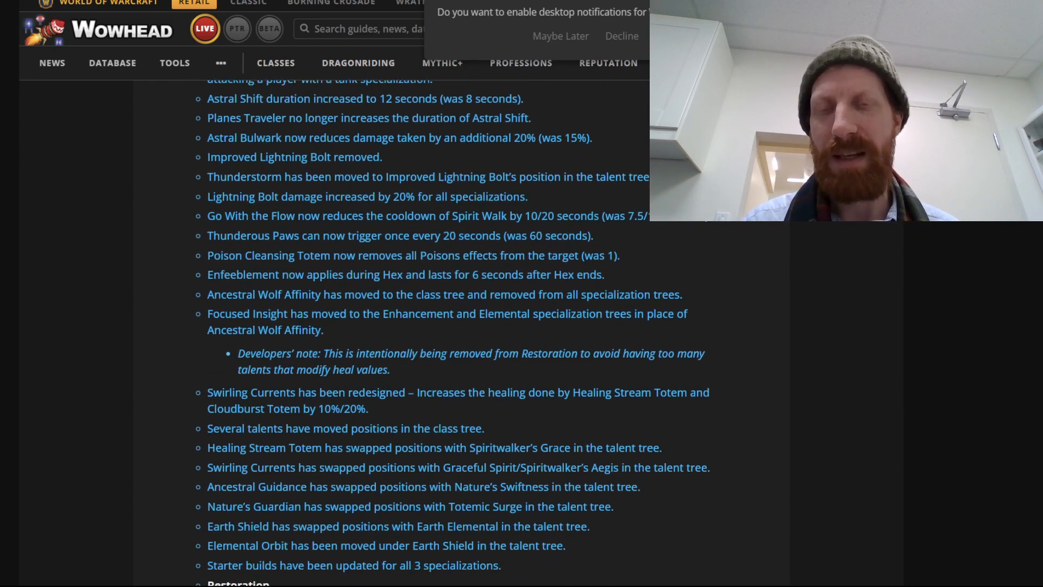
{"action": "scroll", "scroll_direction": "down", "scroll_amount": 3}
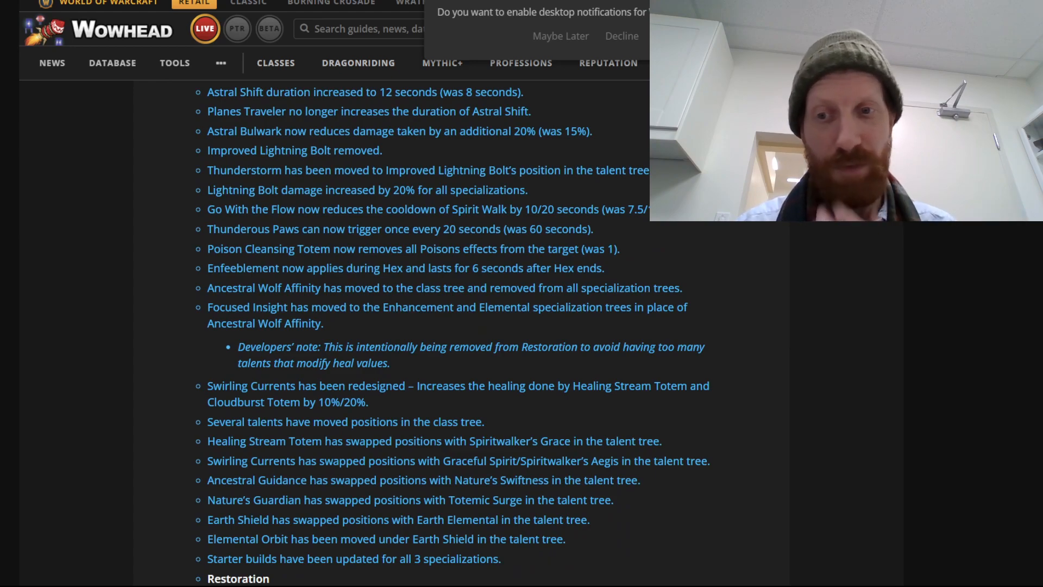
- Highlight the 'Swirling Currents has been redesigned' bullet in the Shaman notes
{"action": "left_click_drag", "start_coordinate": [303, 402], "coordinate": [368, 402]}
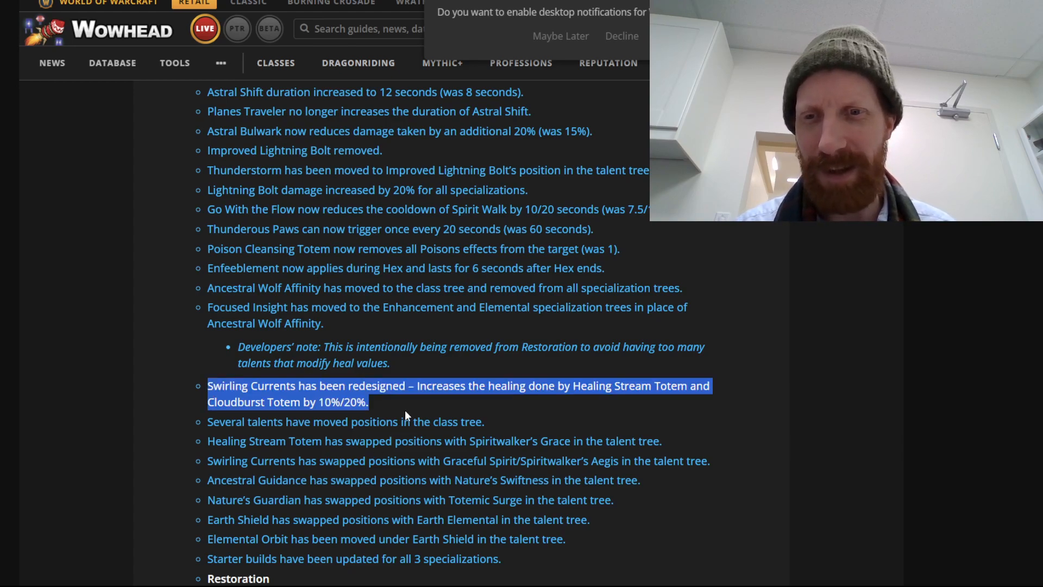
{"action": "left_click", "coordinate": [412, 407]}
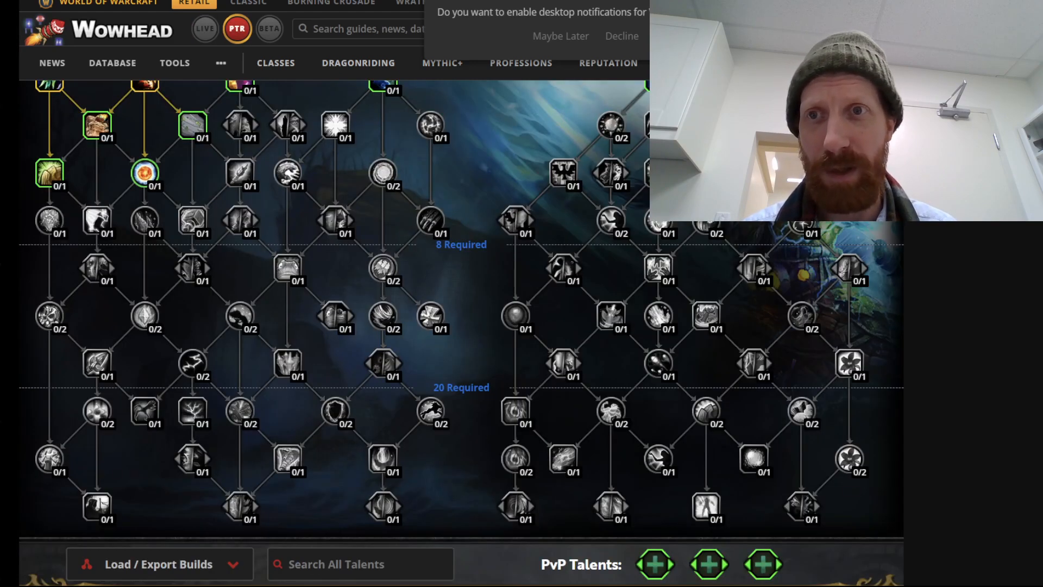
{"action": "mouse_move", "coordinate": [96, 418]}
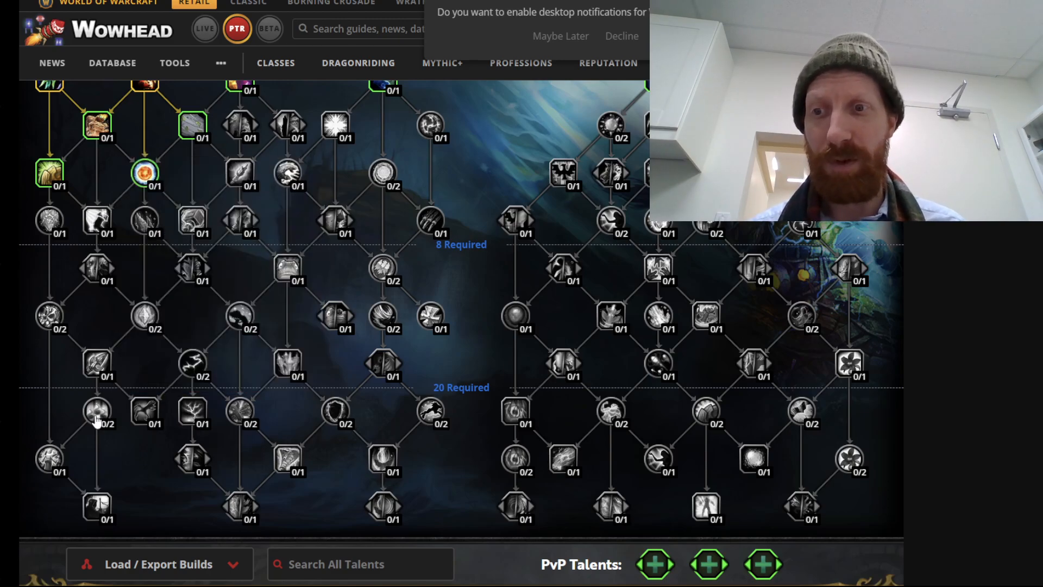
{"action": "mouse_move", "coordinate": [97, 413]}
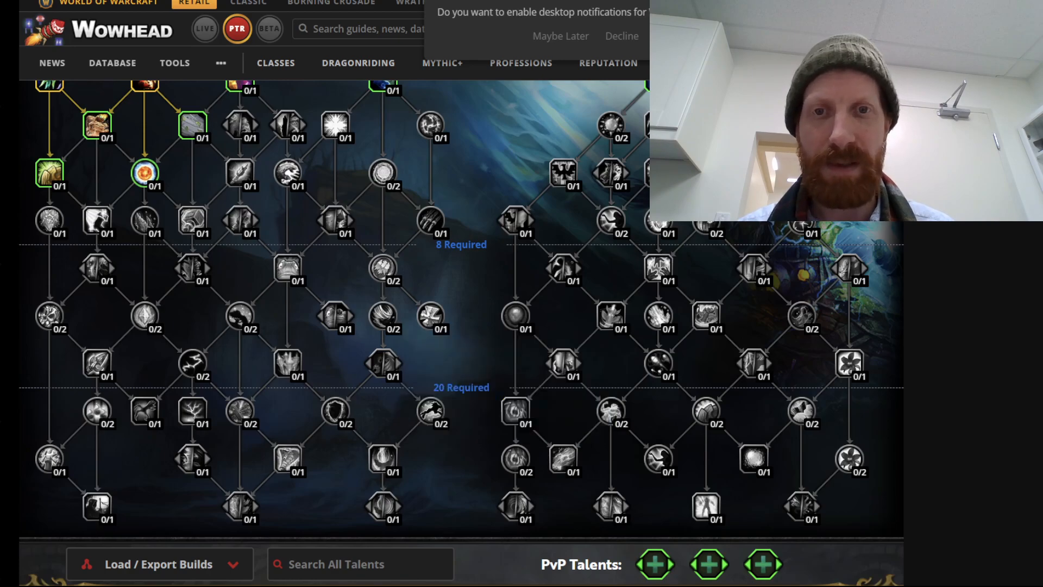
{"action": "mouse_move", "coordinate": [380, 461]}
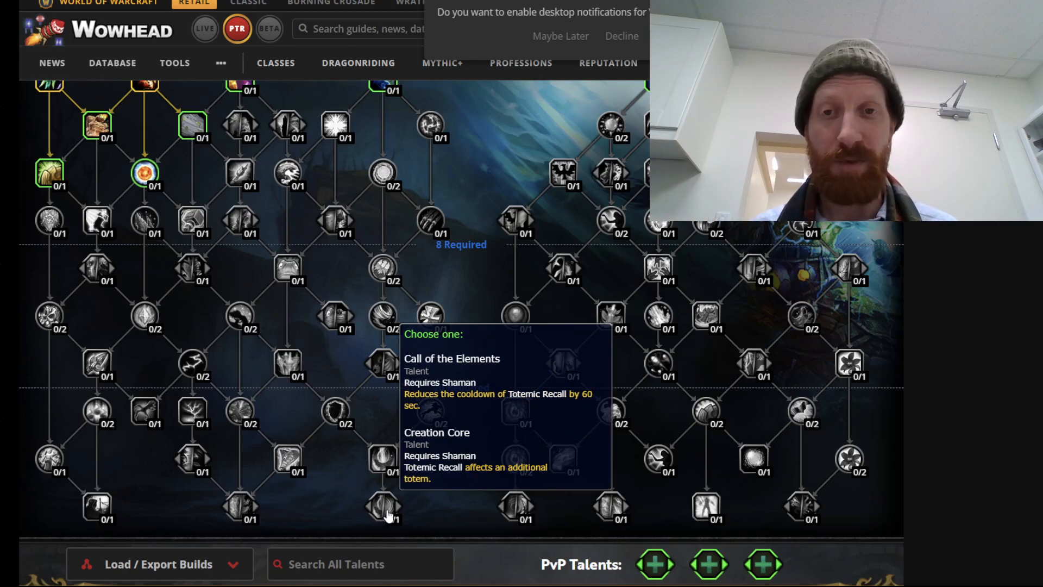
{"action": "mouse_move", "coordinate": [382, 460]}
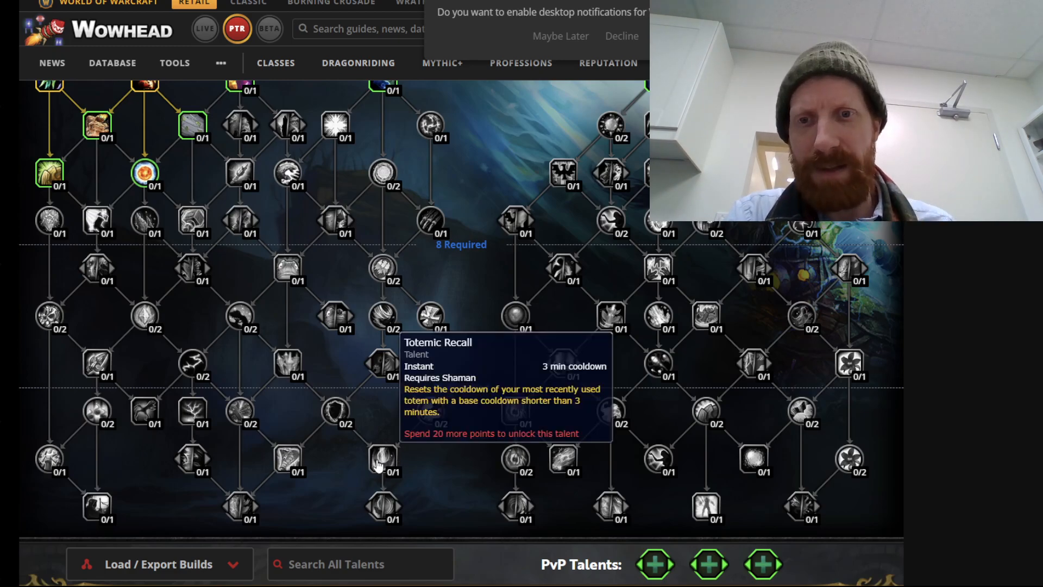
{"action": "mouse_move", "coordinate": [387, 488]}
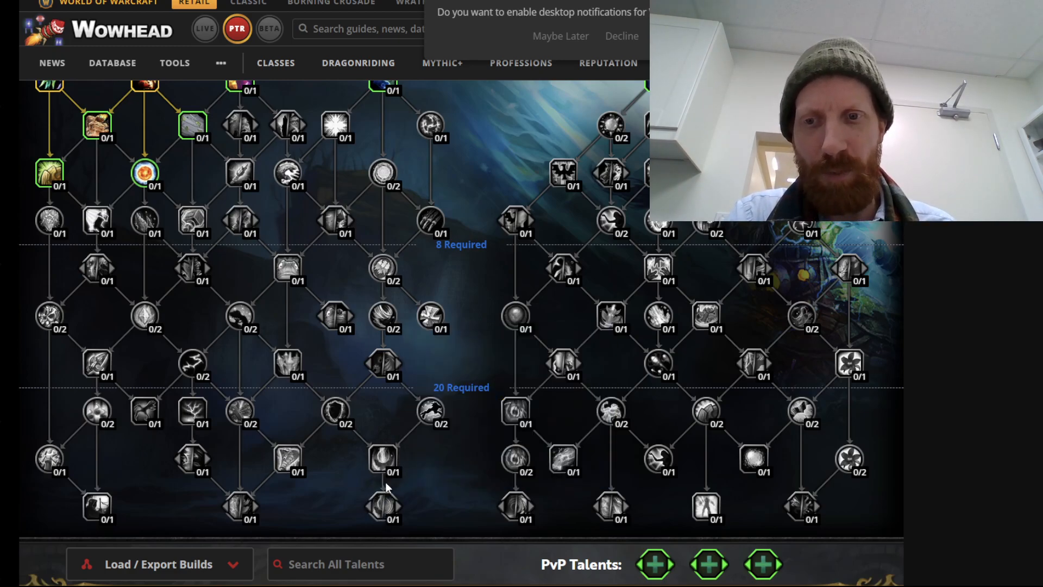
{"action": "mouse_move", "coordinate": [384, 463]}
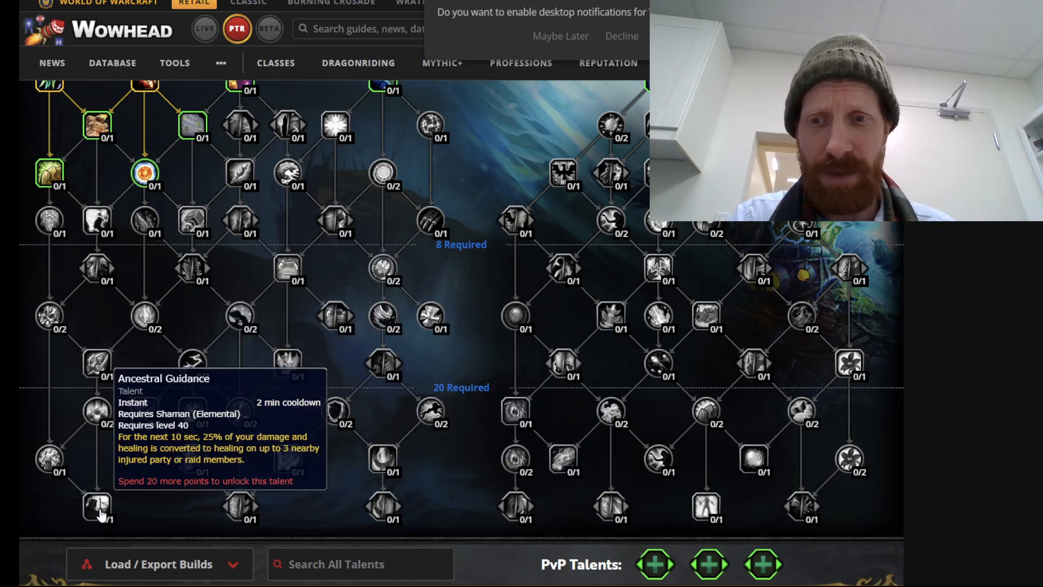
{"action": "mouse_move", "coordinate": [196, 461]}
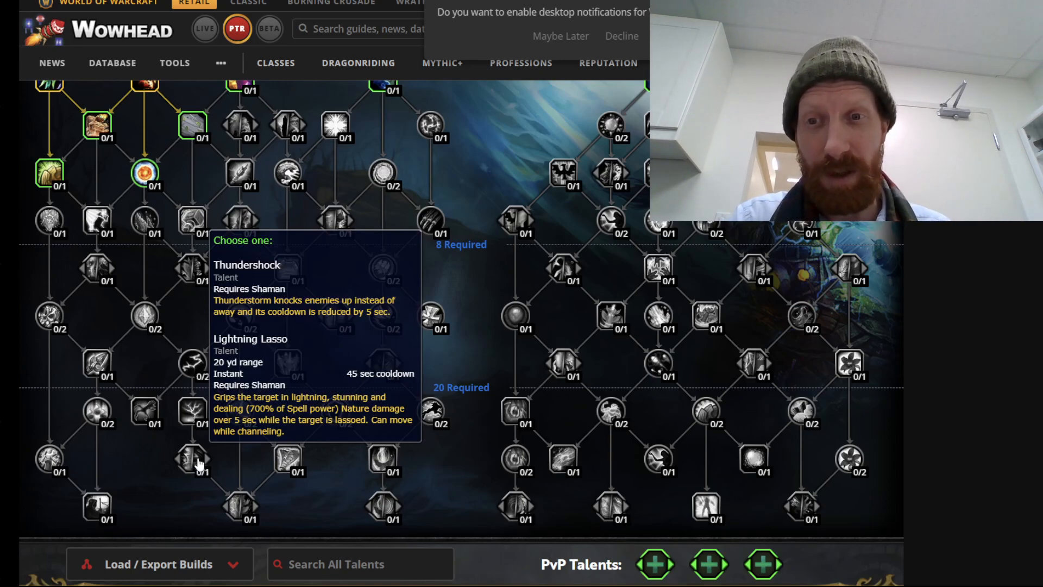
{"action": "mouse_move", "coordinate": [237, 487]}
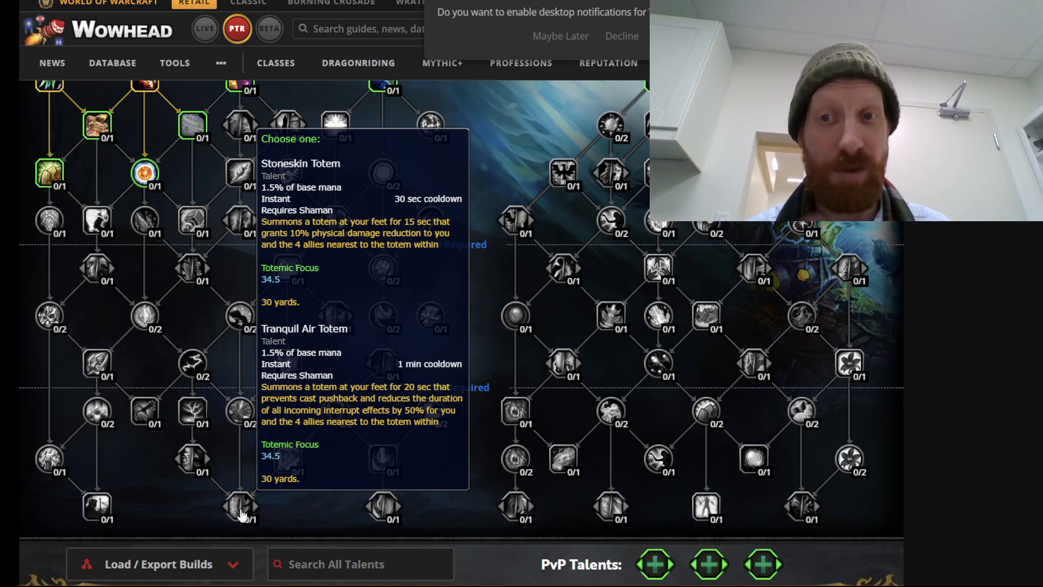
{"action": "mouse_move", "coordinate": [207, 489]}
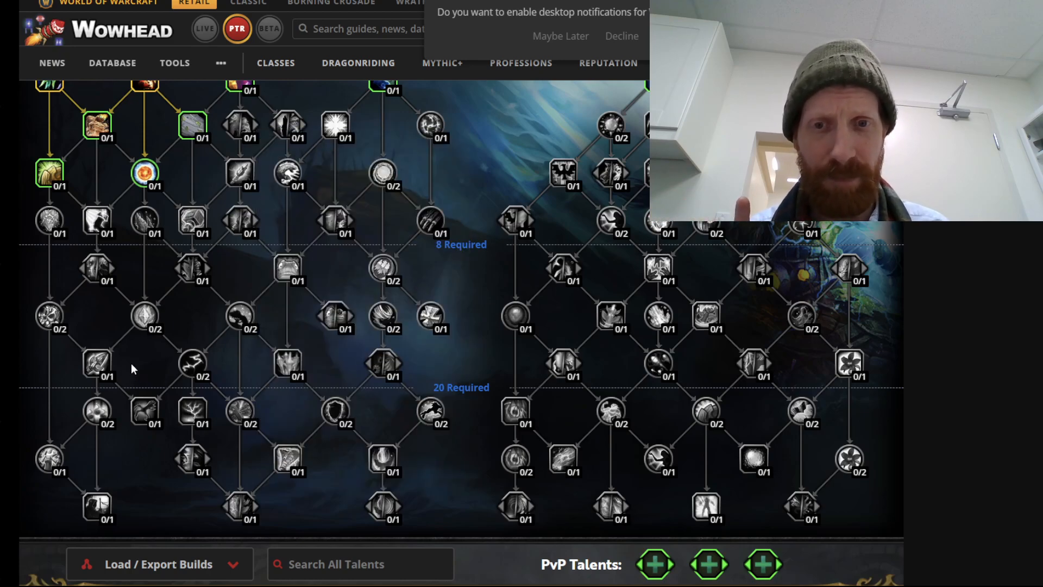
{"action": "mouse_move", "coordinate": [382, 460]}
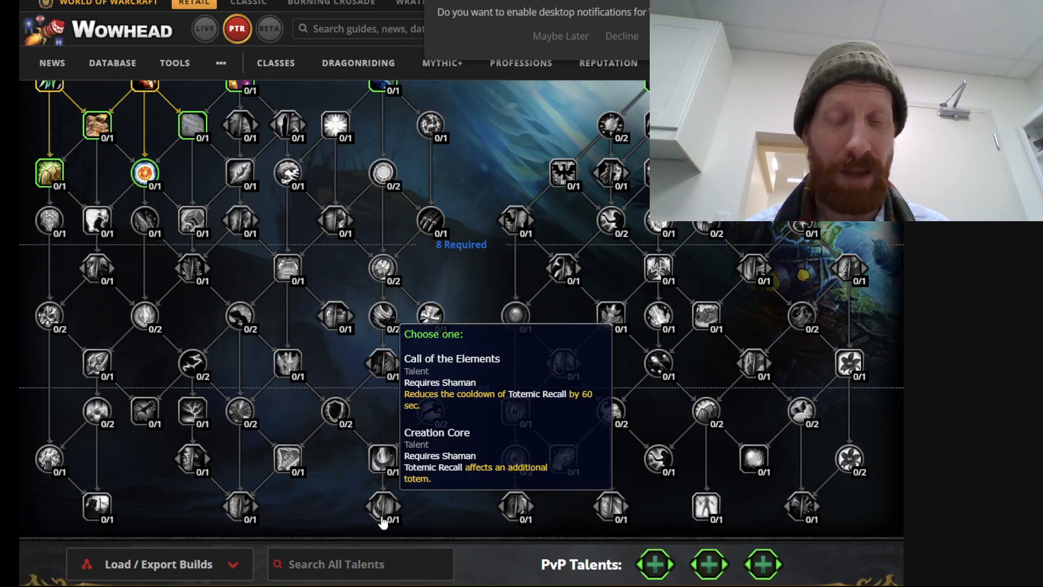
{"action": "mouse_move", "coordinate": [752, 396]}
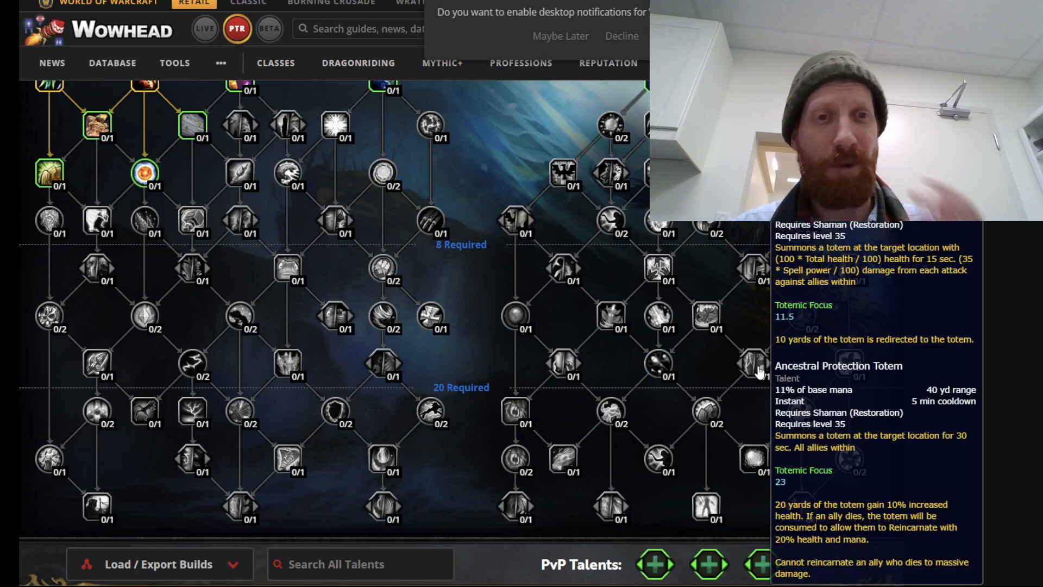
{"action": "mouse_move", "coordinate": [485, 380]}
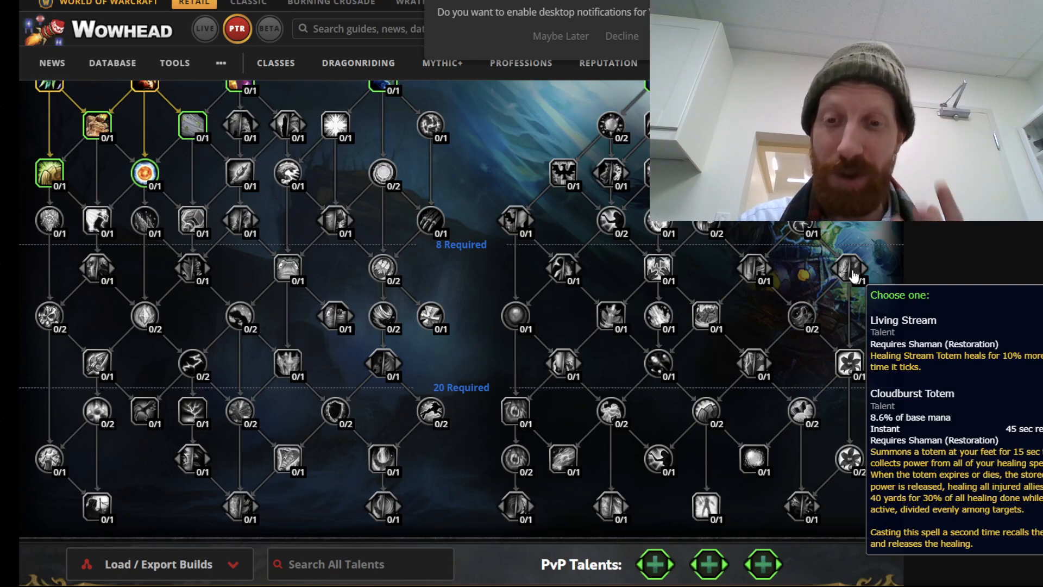
{"action": "mouse_move", "coordinate": [384, 460]}
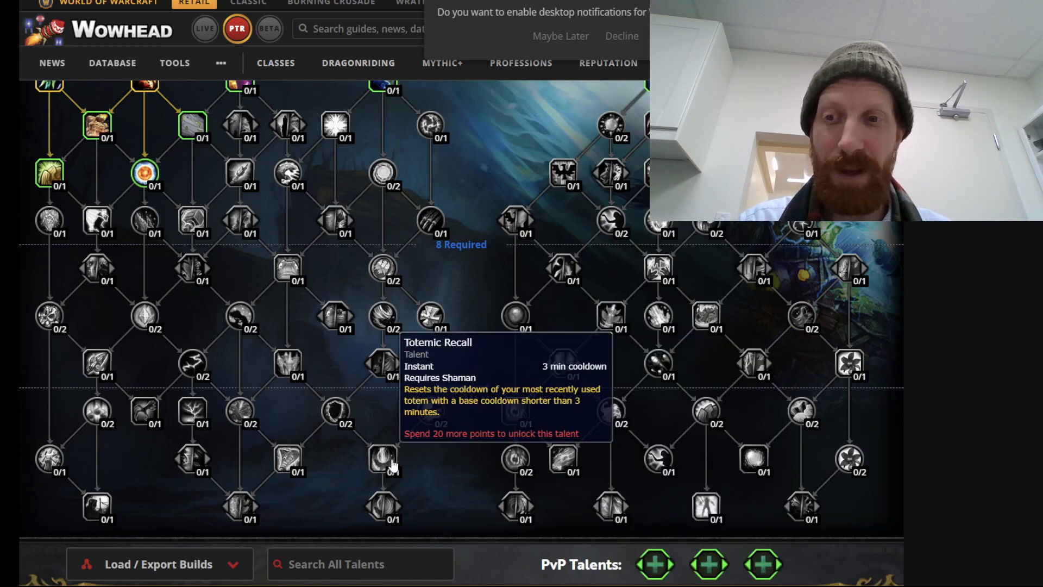
{"action": "mouse_move", "coordinate": [102, 415]}
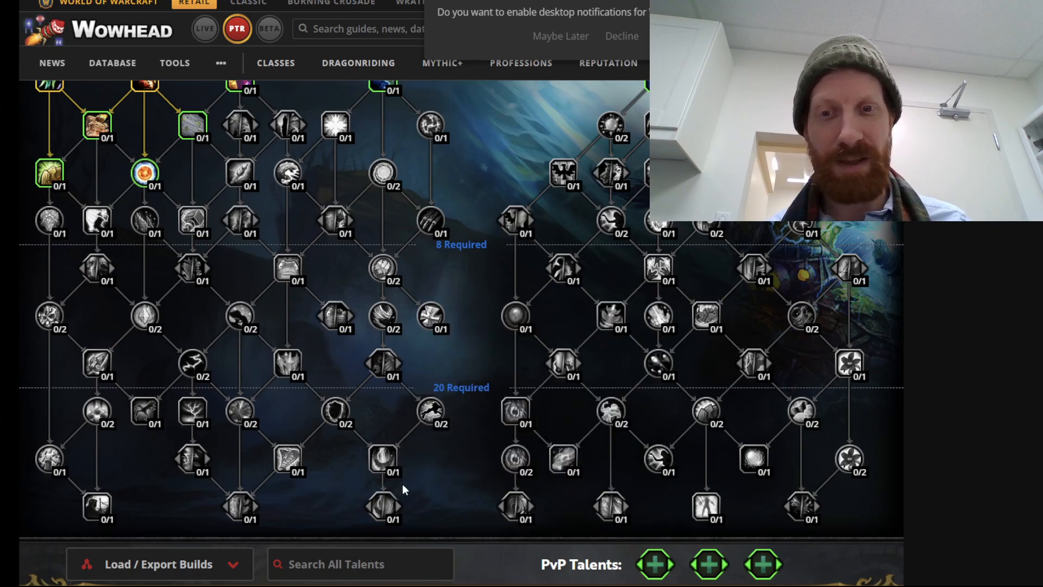
{"action": "mouse_move", "coordinate": [97, 413]}
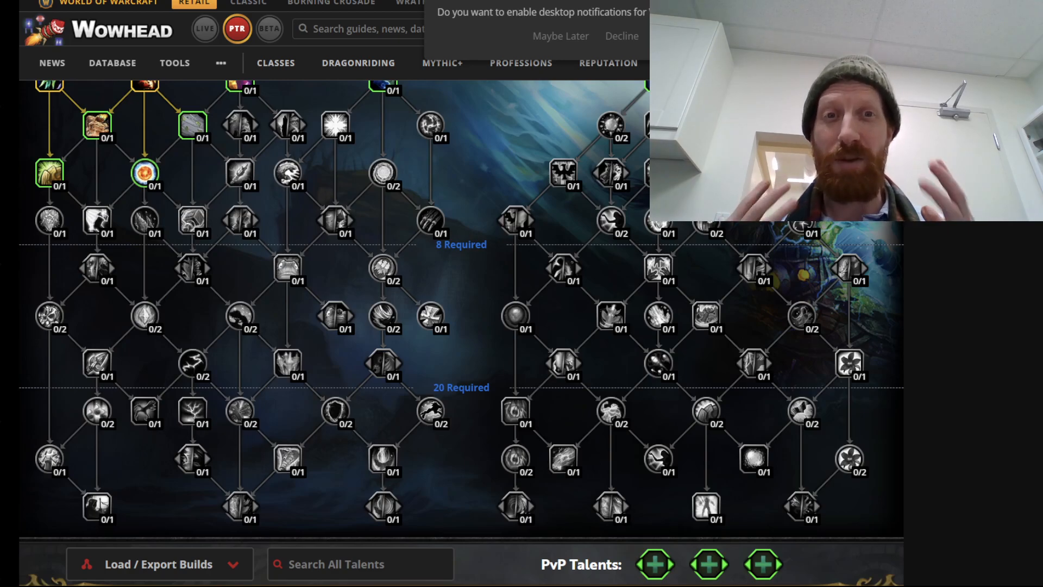
{"action": "mouse_move", "coordinate": [385, 460]}
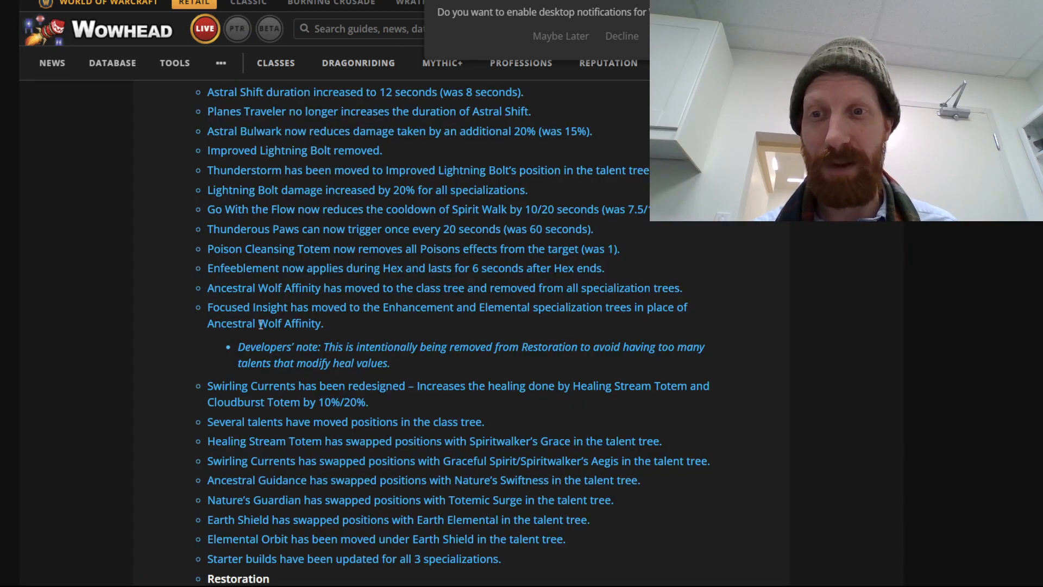
- Select a word within the Shaman patch notes near the Swirling Currents entry
{"action": "double_click", "coordinate": [249, 386]}
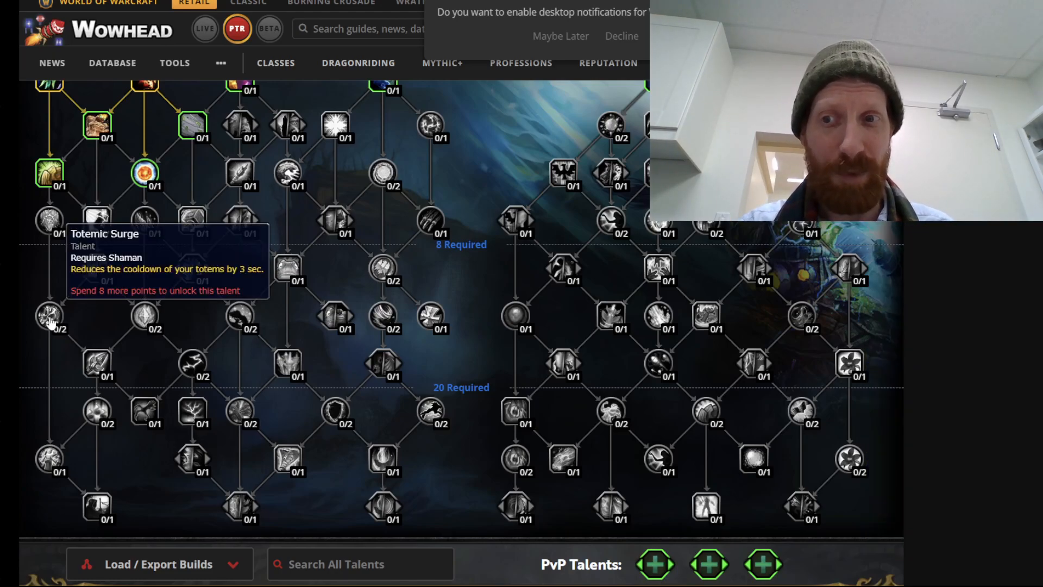
{"action": "mouse_move", "coordinate": [240, 417]}
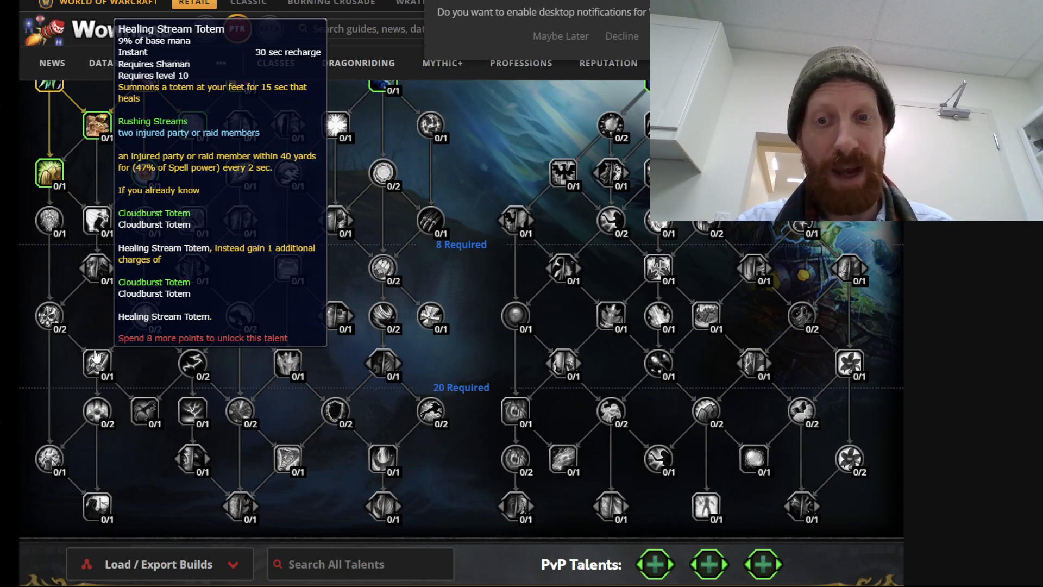
{"action": "mouse_move", "coordinate": [380, 465]}
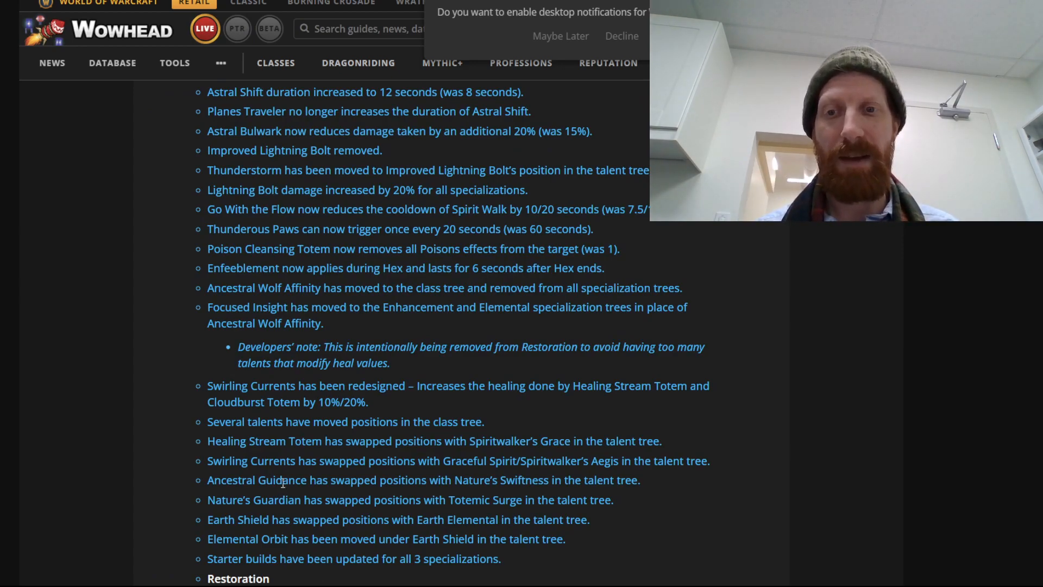
- Highlight the Swirling Currents redesign line again, then clear the selection
{"action": "left_click_drag", "start_coordinate": [208, 385], "coordinate": [368, 402]}
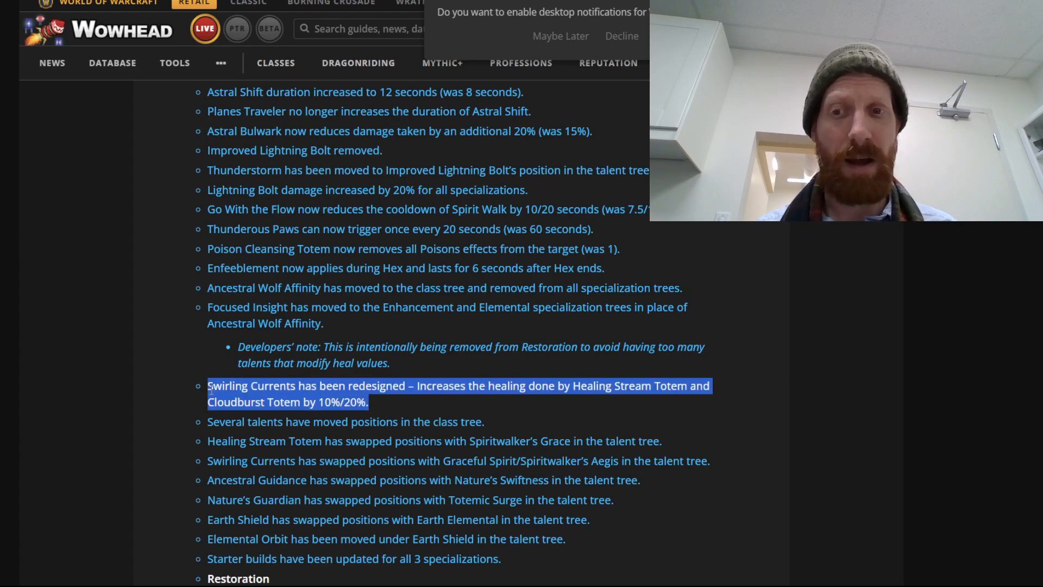
{"action": "left_click", "coordinate": [212, 390]}
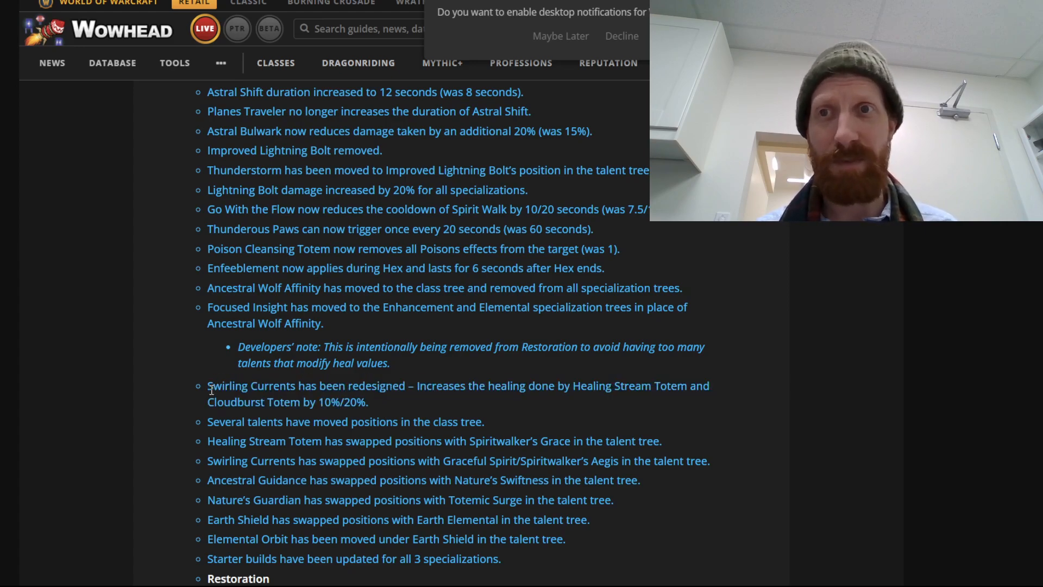
{"action": "mouse_move", "coordinate": [100, 411]}
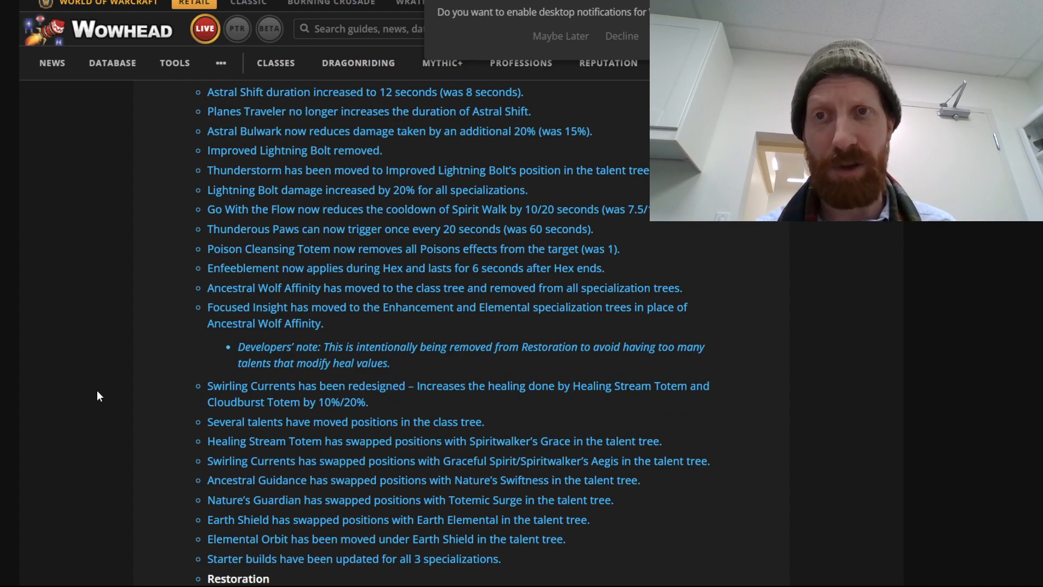